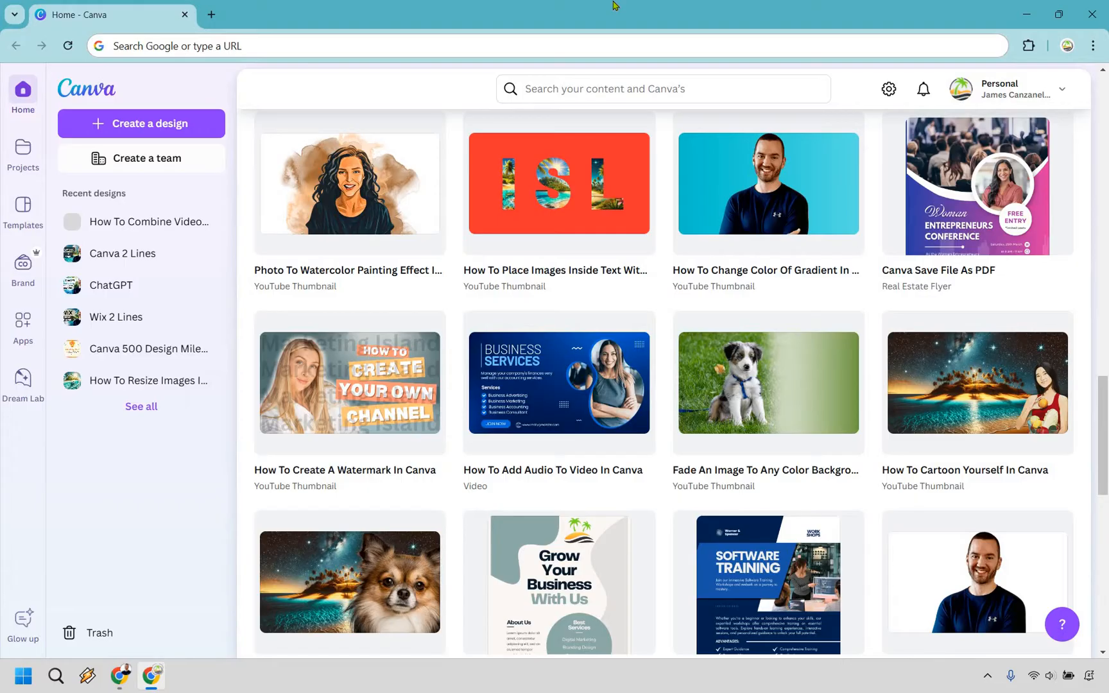
pyautogui.moveTo(575, 70)
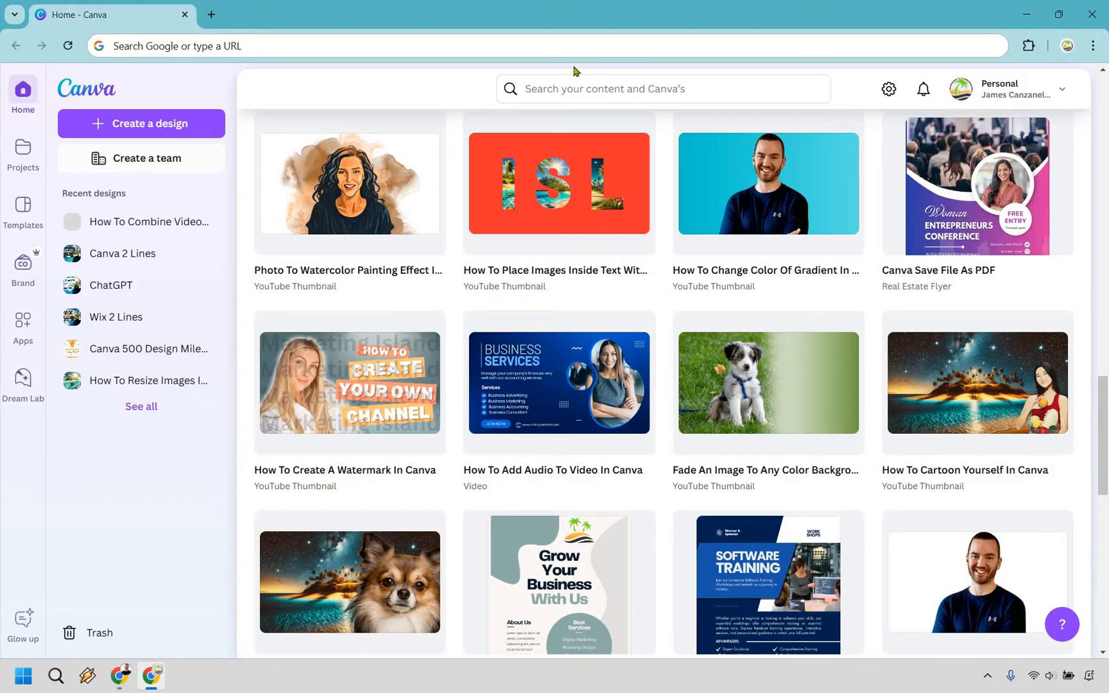
# Search templates for 'video' and create a blank 16:9 video design.
pyautogui.click(663, 88)
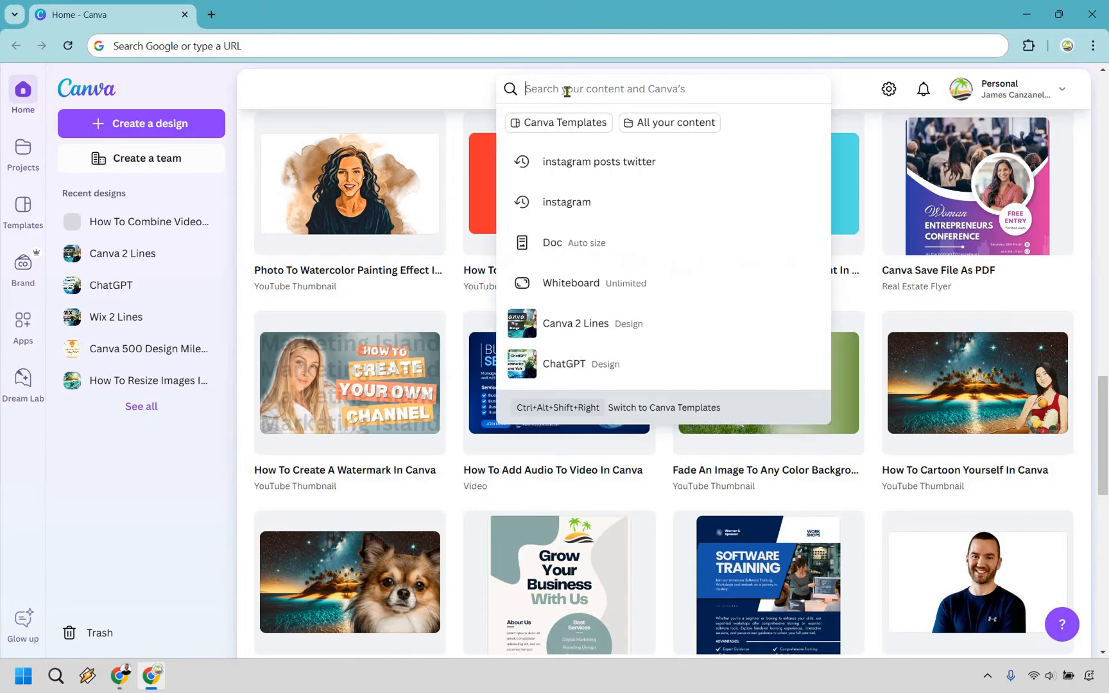
pyautogui.write('video')
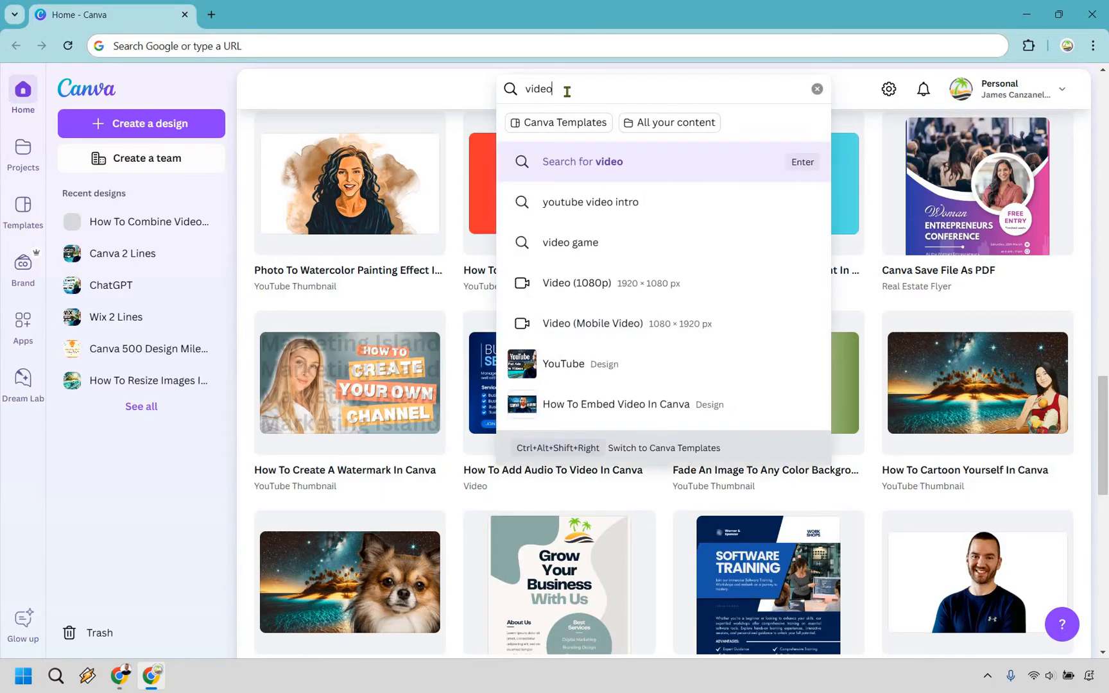
pyautogui.moveTo(619, 289)
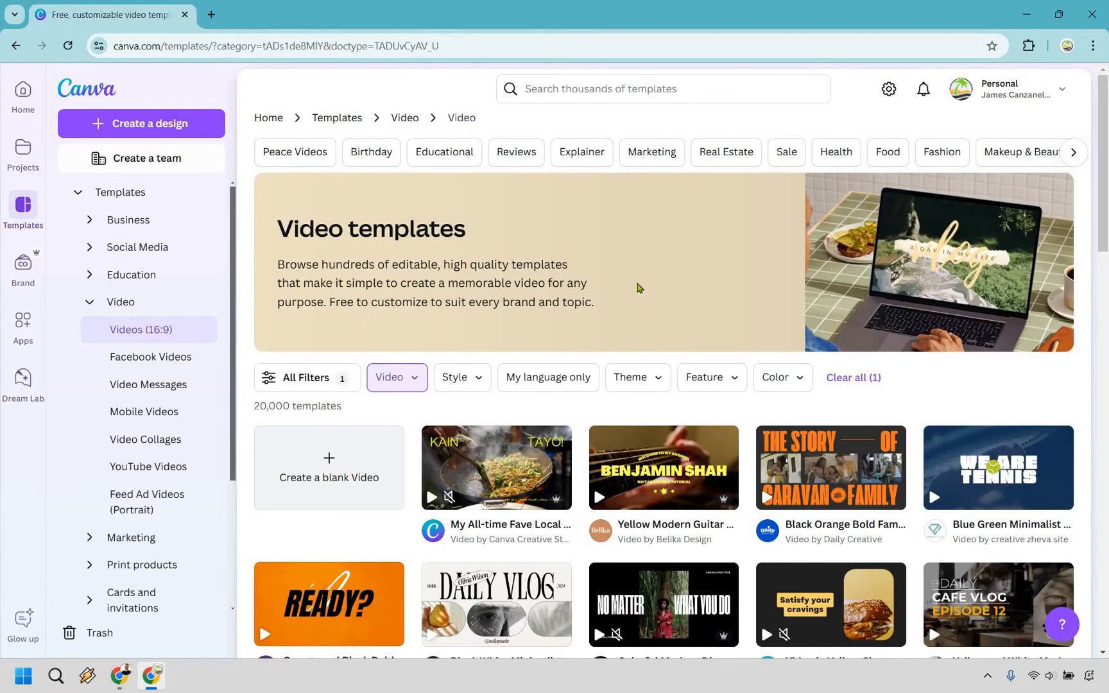
pyautogui.moveTo(382, 341)
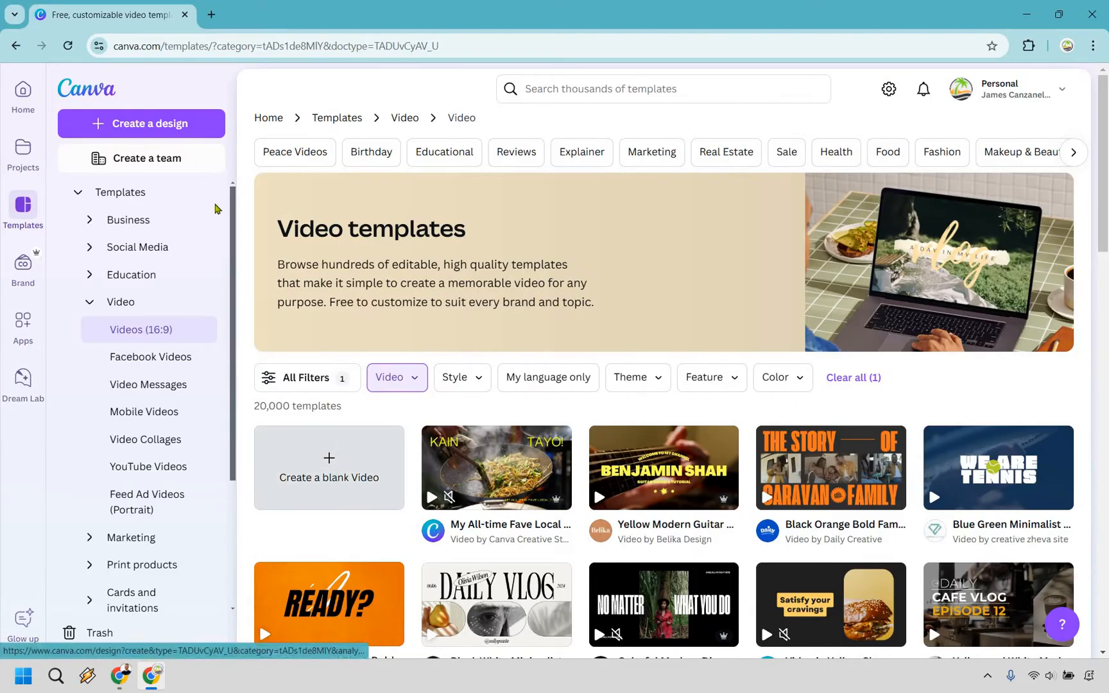
pyautogui.click(329, 468)
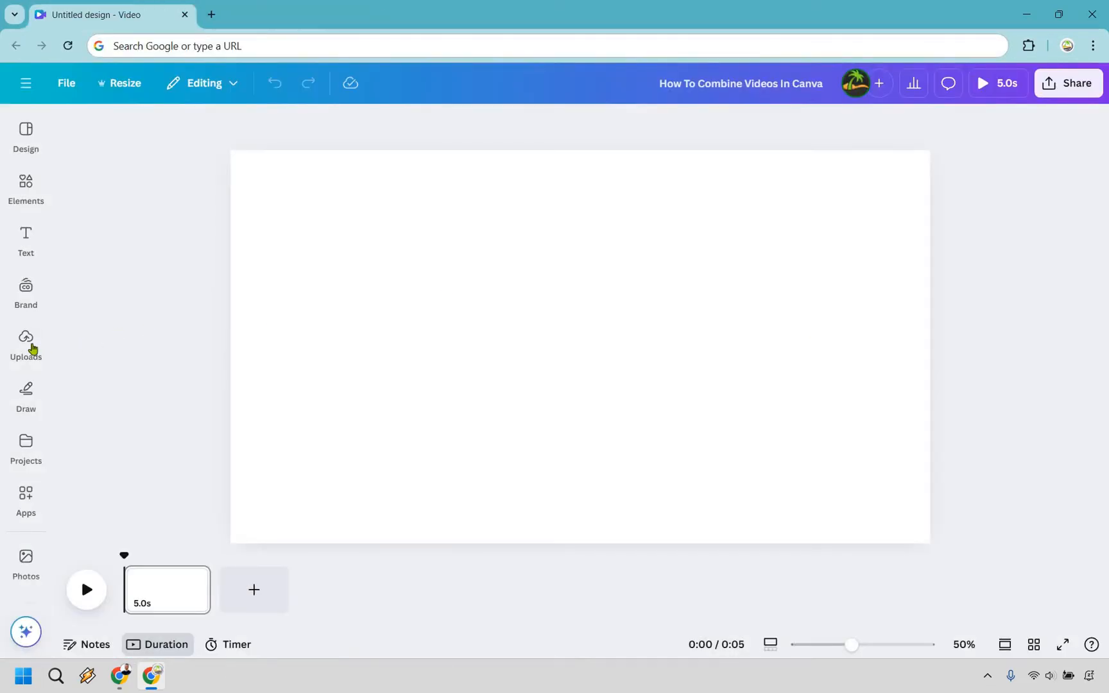
# Show the uploaded video clips (21.3s, 17.3s, 13.7s) in the Uploads panel.
pyautogui.click(26, 339)
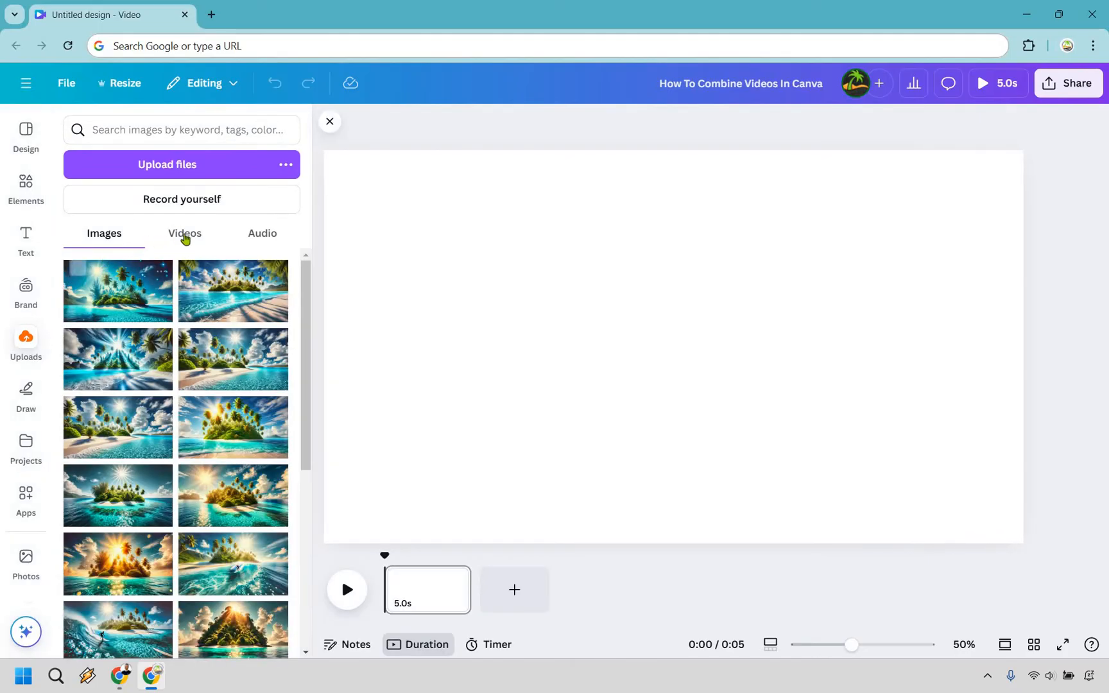
pyautogui.click(184, 233)
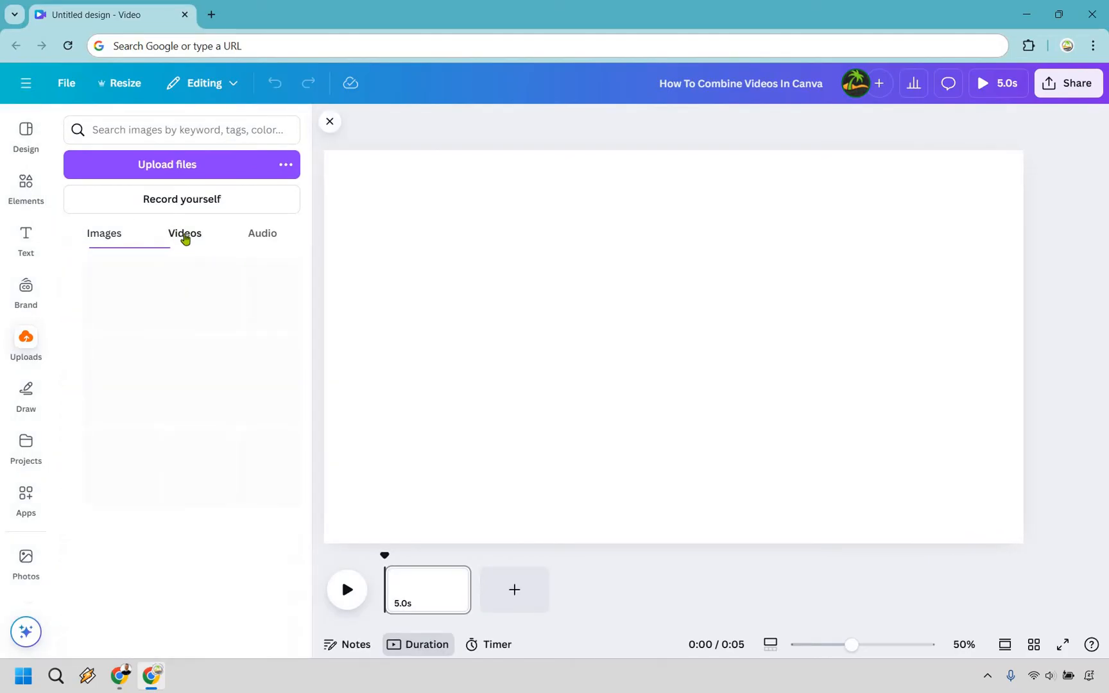
pyautogui.click(185, 233)
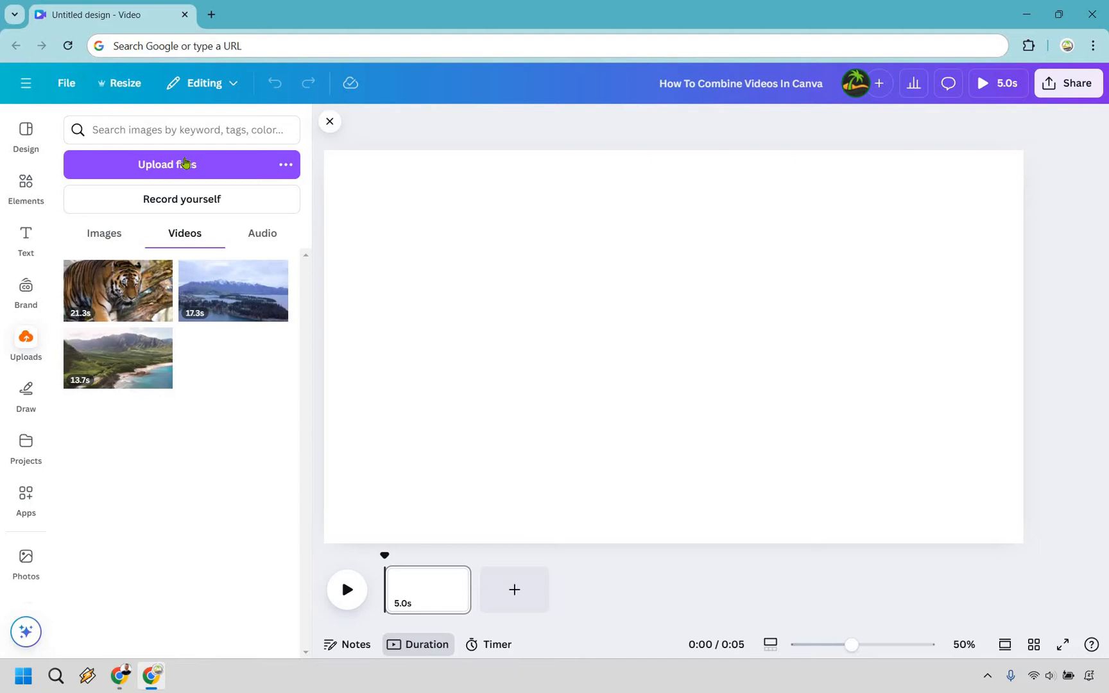
pyautogui.moveTo(210, 462)
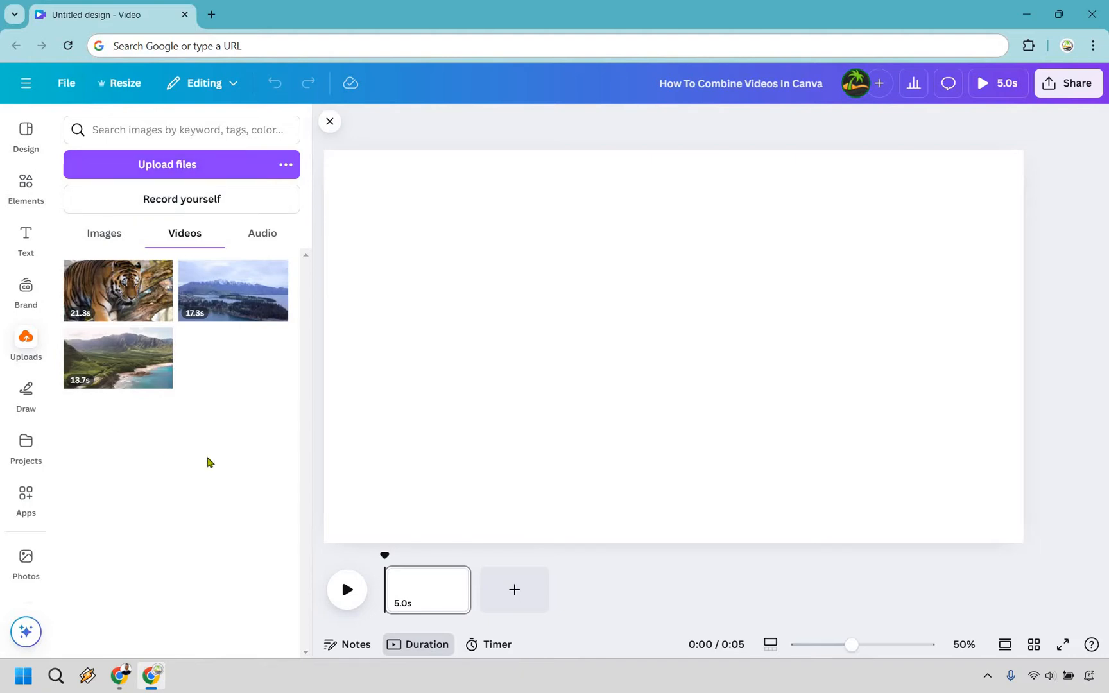
pyautogui.moveTo(139, 355)
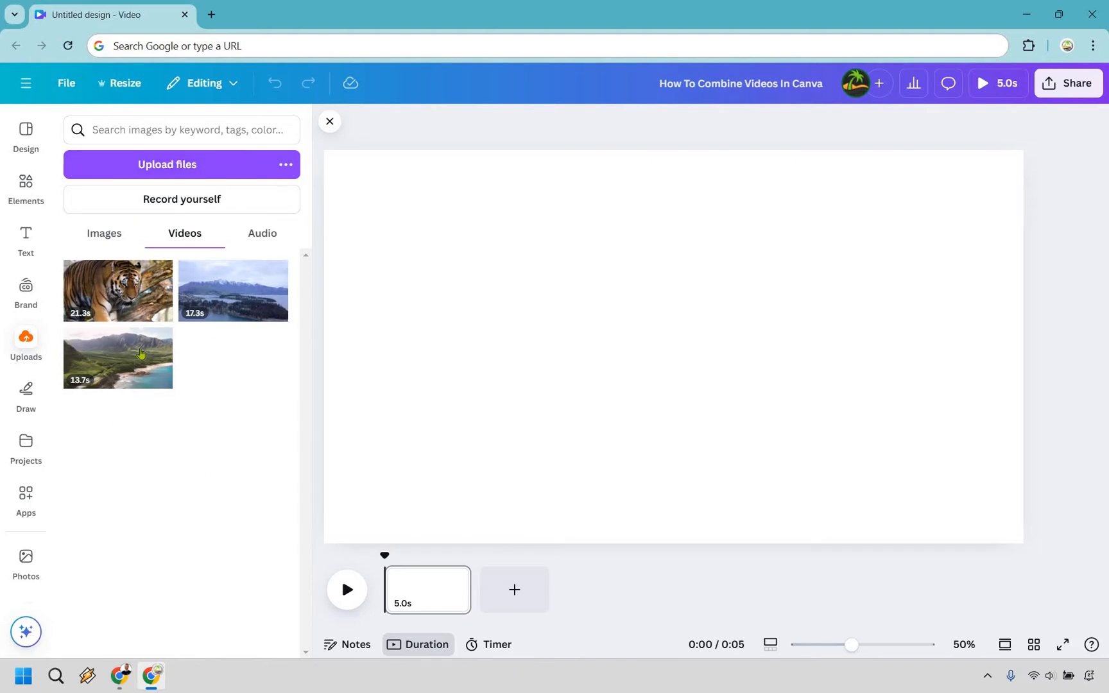
# Add the 13.7s coastline clip, stretch it to fill the page, and pause the preview.
pyautogui.click(117, 358)
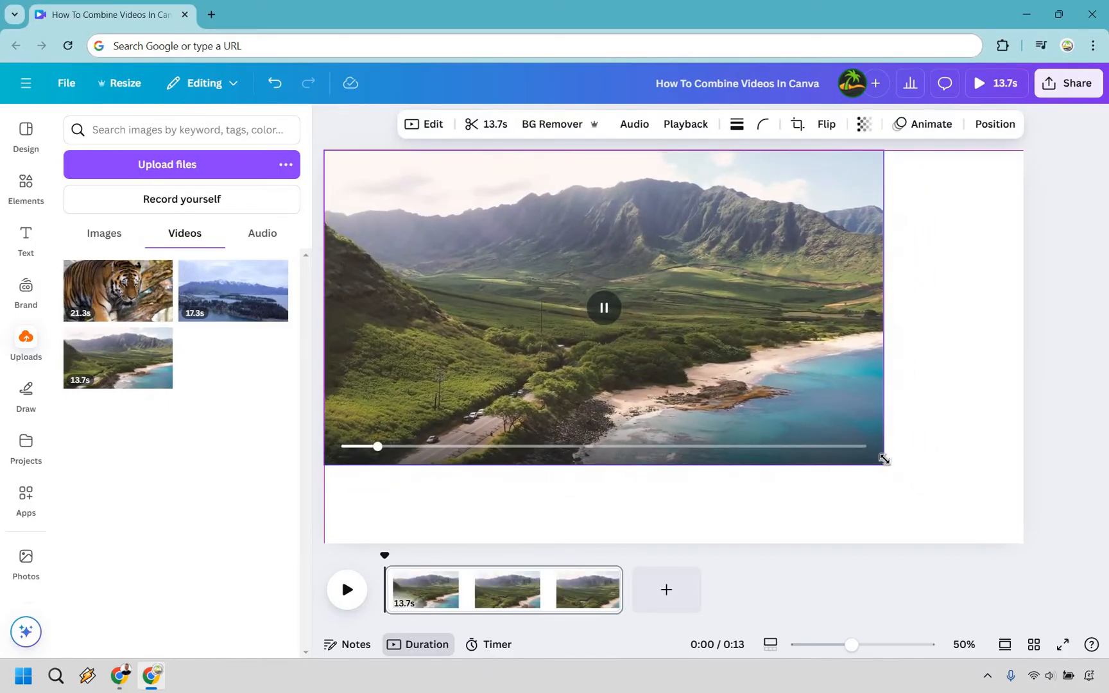
pyautogui.moveTo(883, 458); pyautogui.dragTo(999, 530)
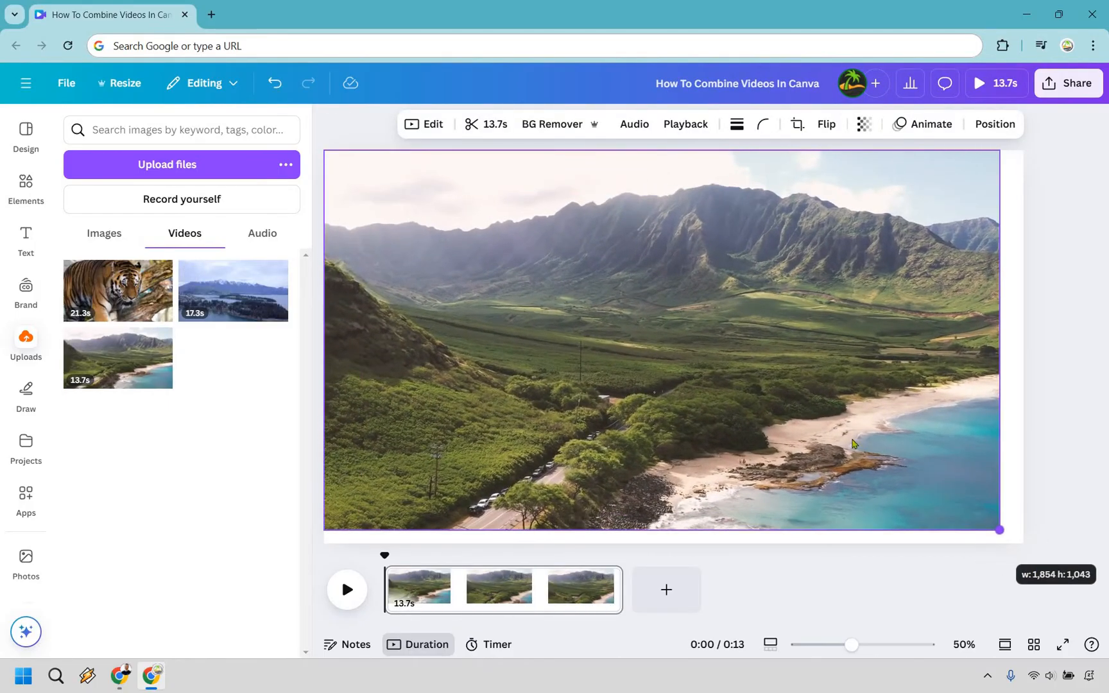
pyautogui.click(673, 348)
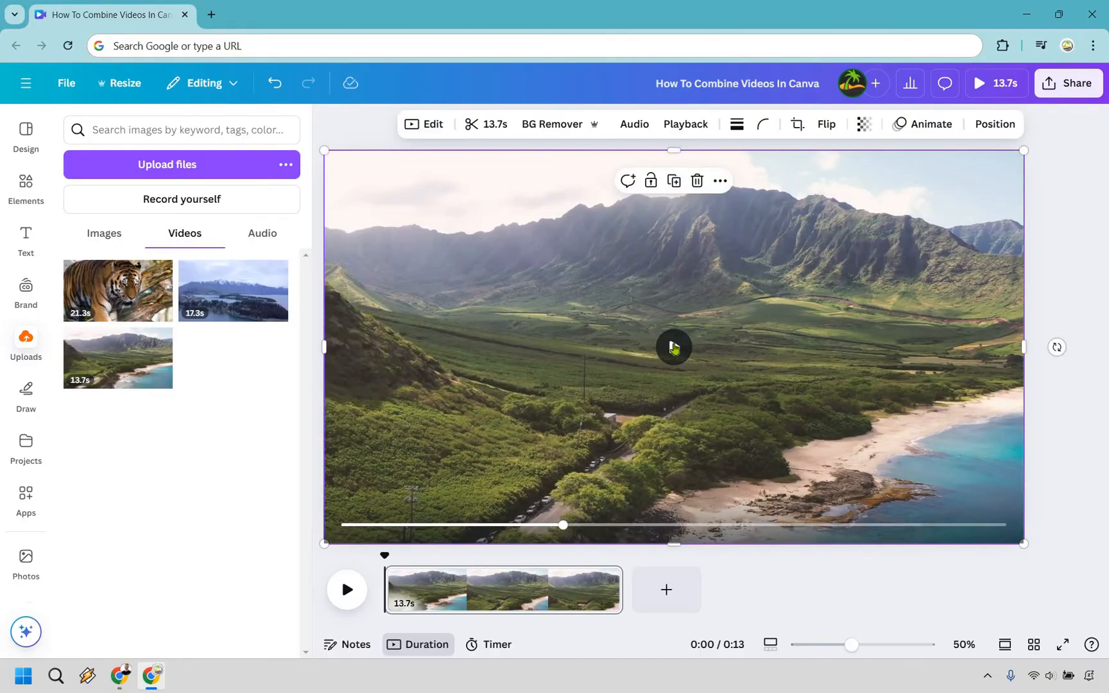
pyautogui.moveTo(304, 402)
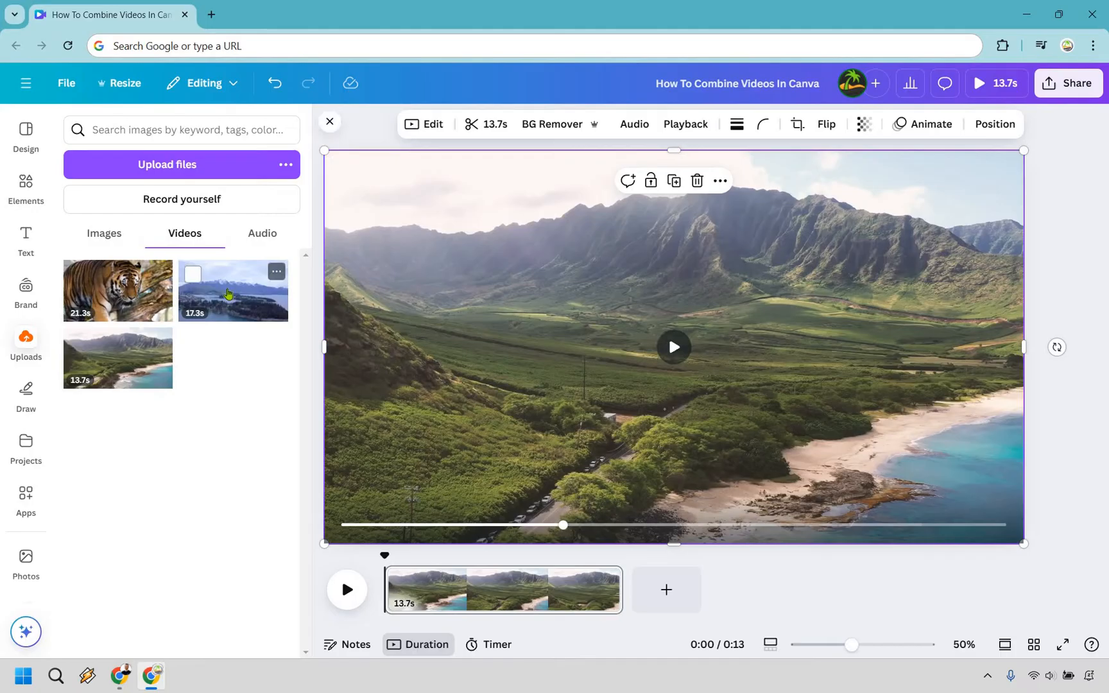
# Drag the 17.3s snowy lake clip onto the timeline as page two.
pyautogui.moveTo(231, 290); pyautogui.dragTo(665, 589)
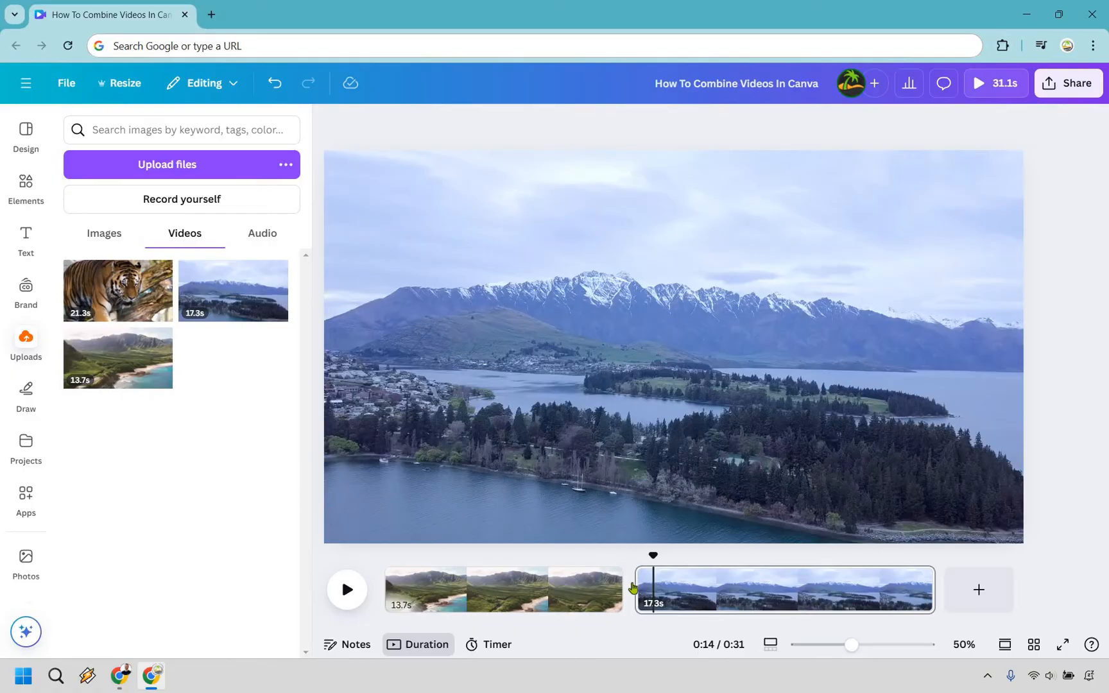
pyautogui.moveTo(637, 602)
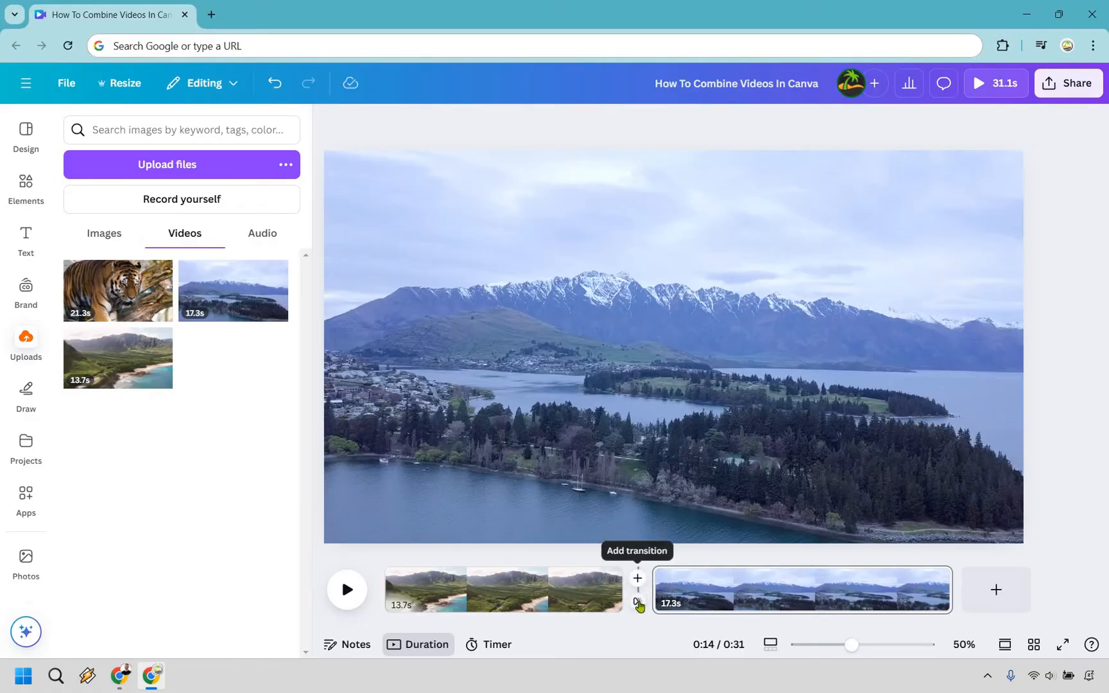
# Apply a 0.5s Match & Move transition between the pages and play the preview.
pyautogui.click(637, 578)
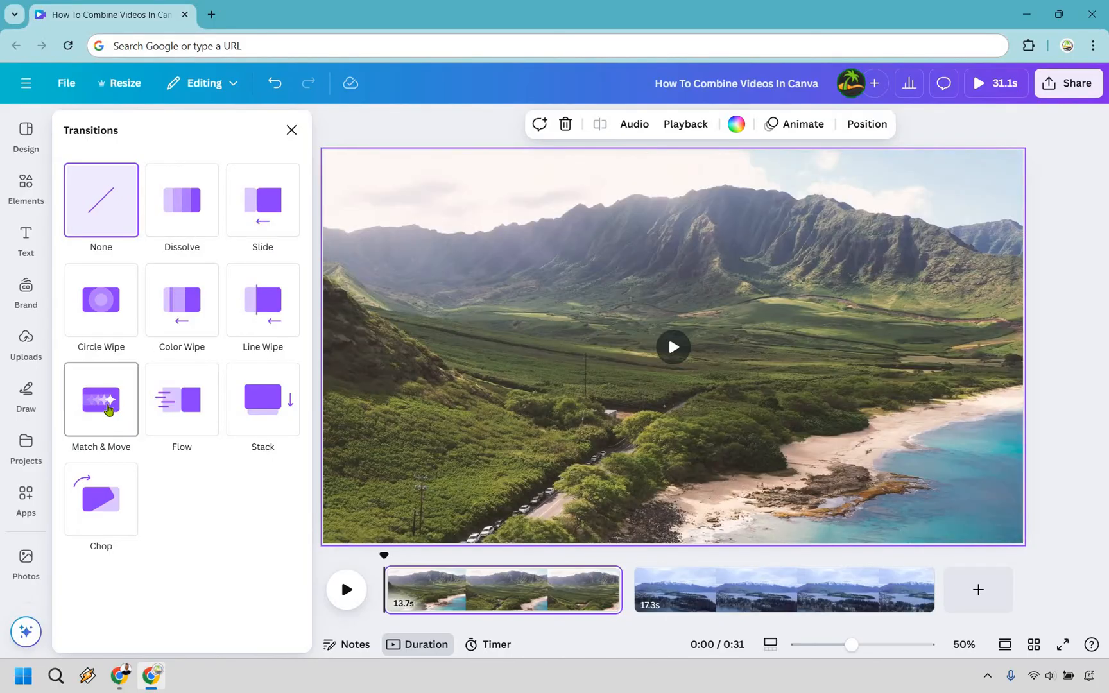
pyautogui.click(101, 400)
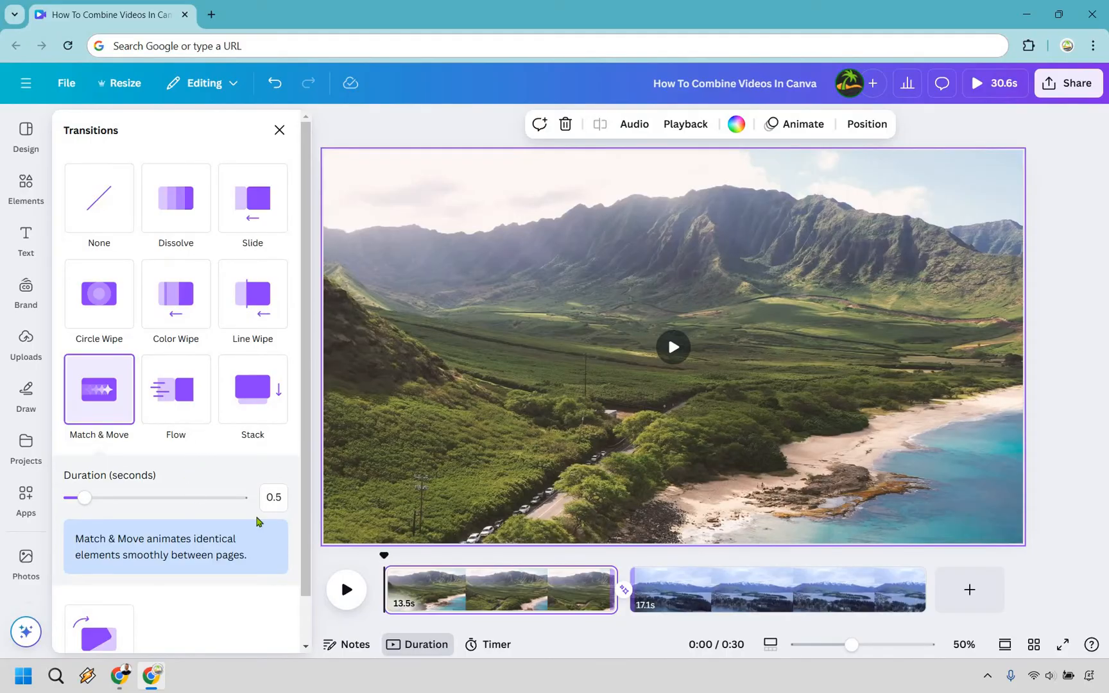
pyautogui.scroll(-3)
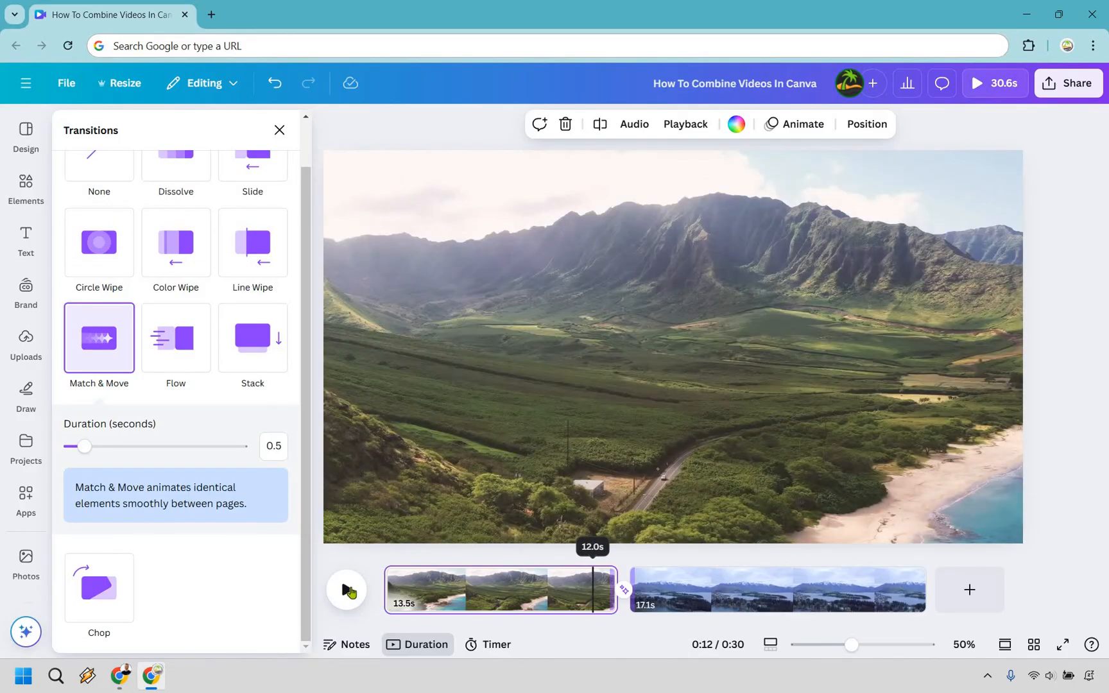
pyautogui.click(346, 590)
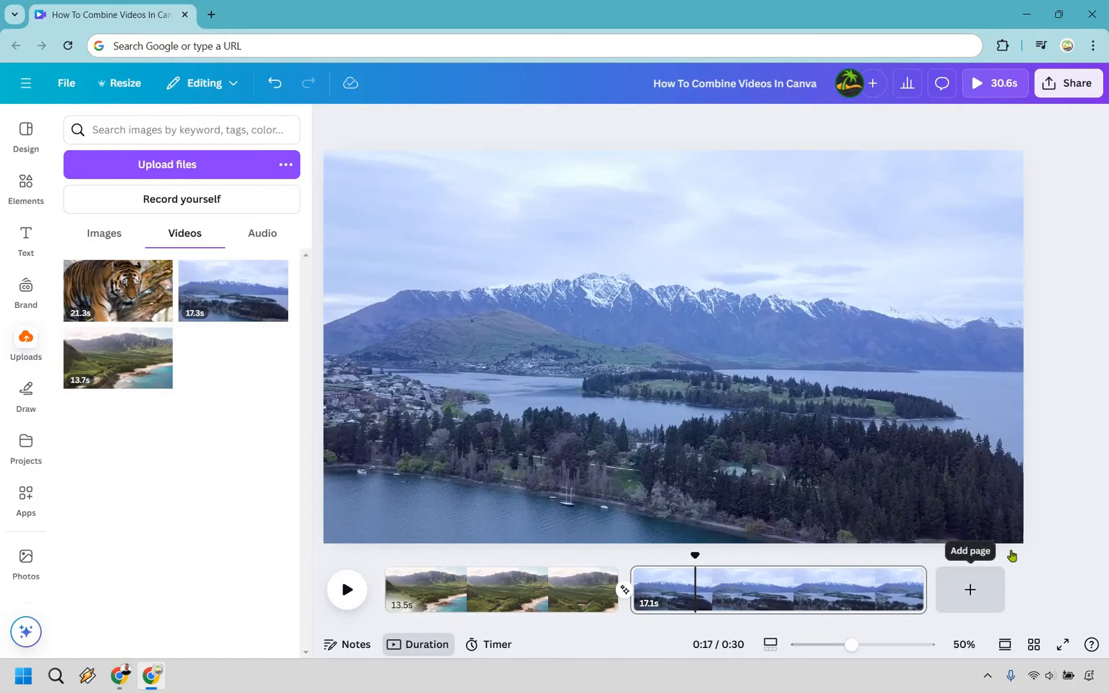
pyautogui.moveTo(1104, 321)
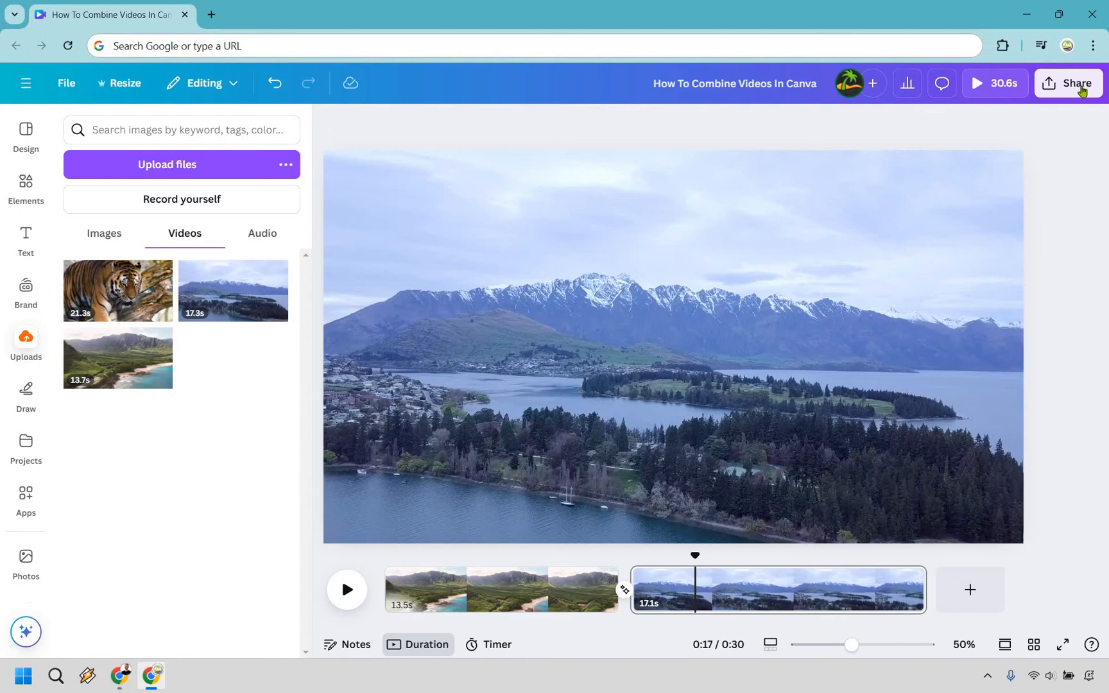
# Open MP4 download settings, sliding quality to 4K and back to 1080p (HD).
pyautogui.click(1070, 83)
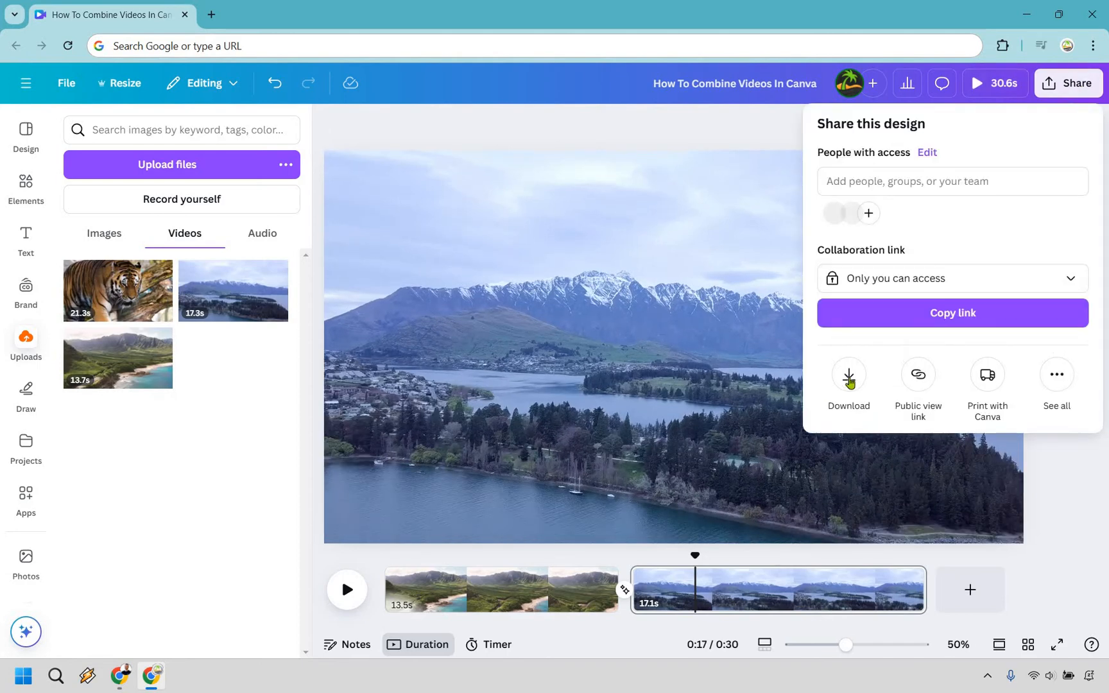
pyautogui.click(848, 375)
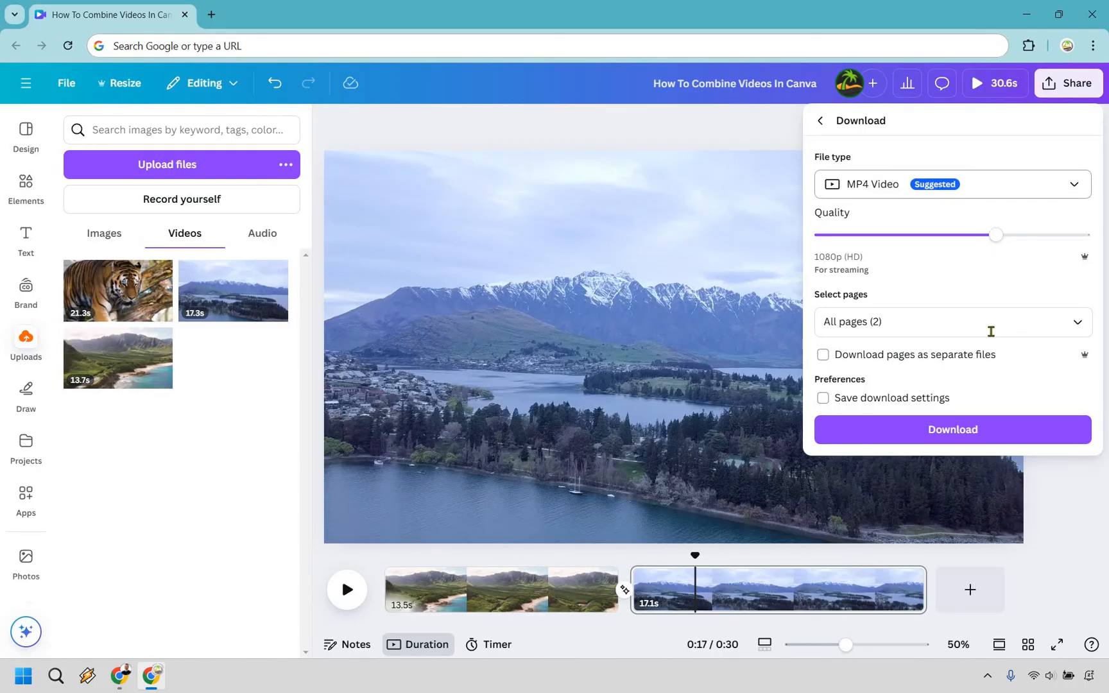
pyautogui.moveTo(1089, 498)
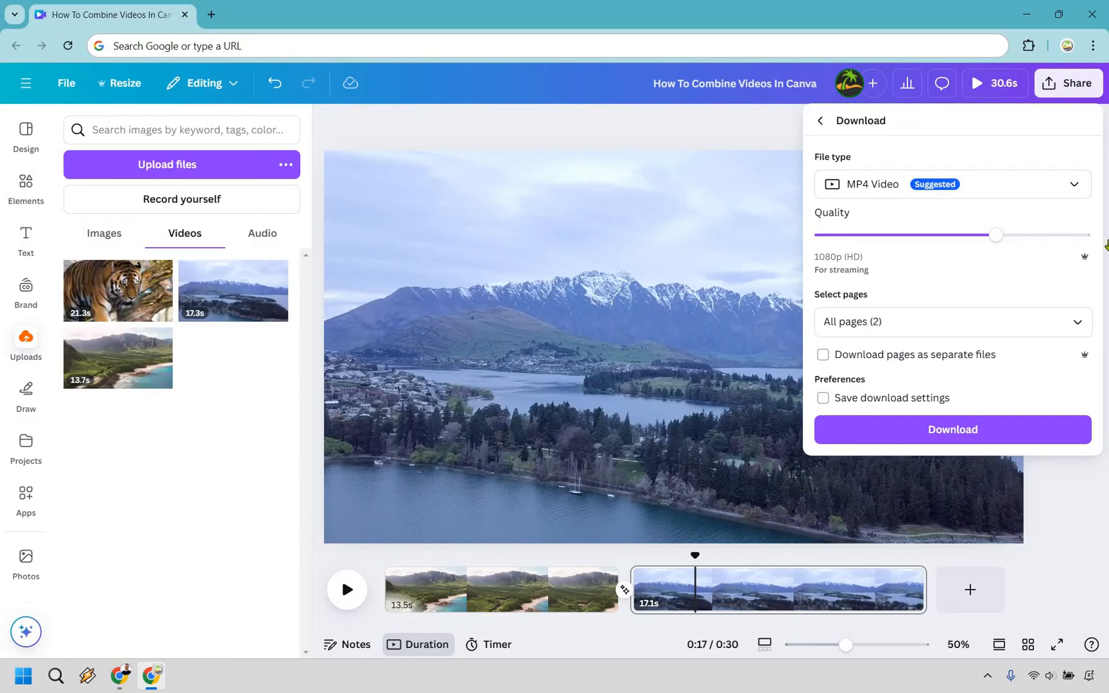
pyautogui.moveTo(994, 234); pyautogui.dragTo(1082, 234)
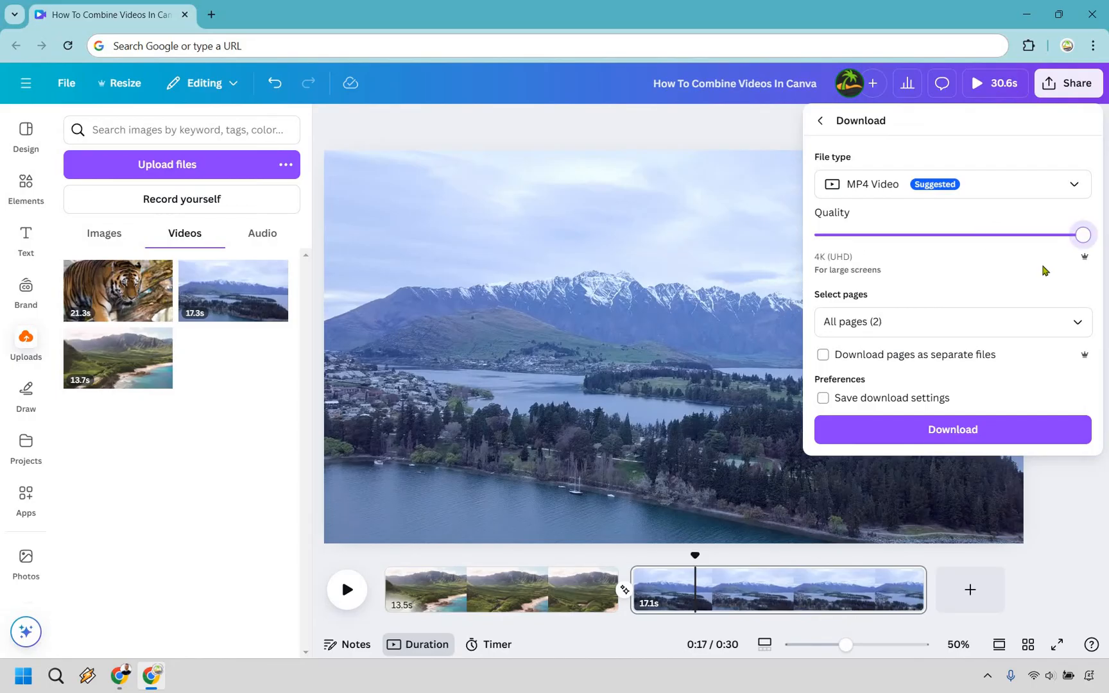
pyautogui.moveTo(988, 245)
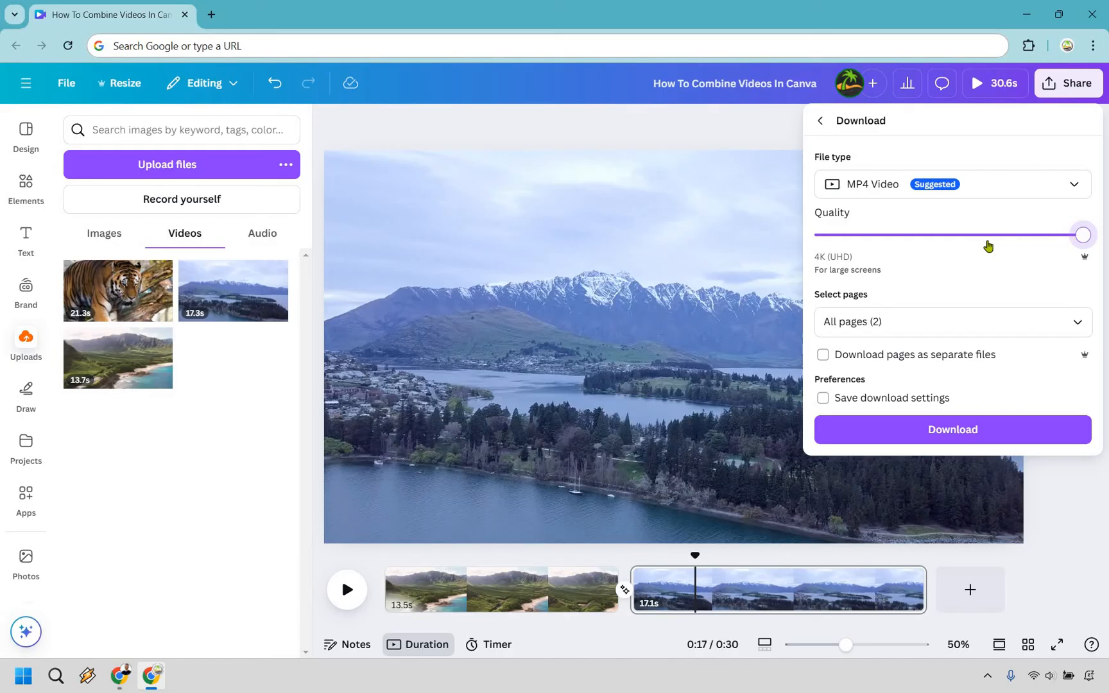
pyautogui.moveTo(1081, 235); pyautogui.dragTo(996, 235)
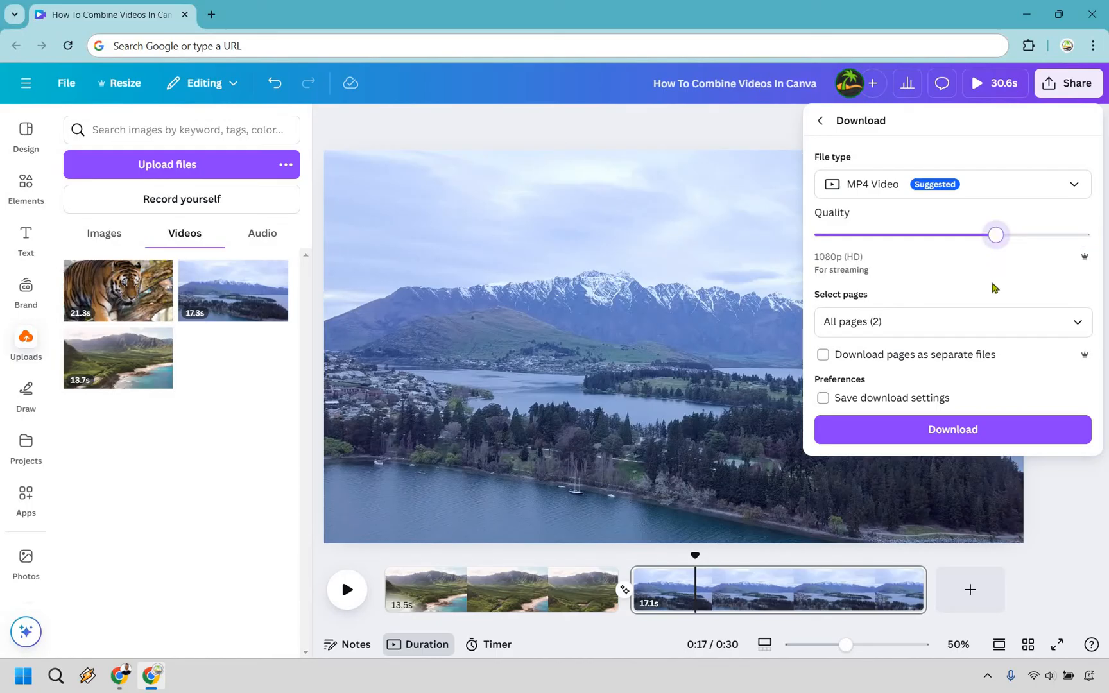